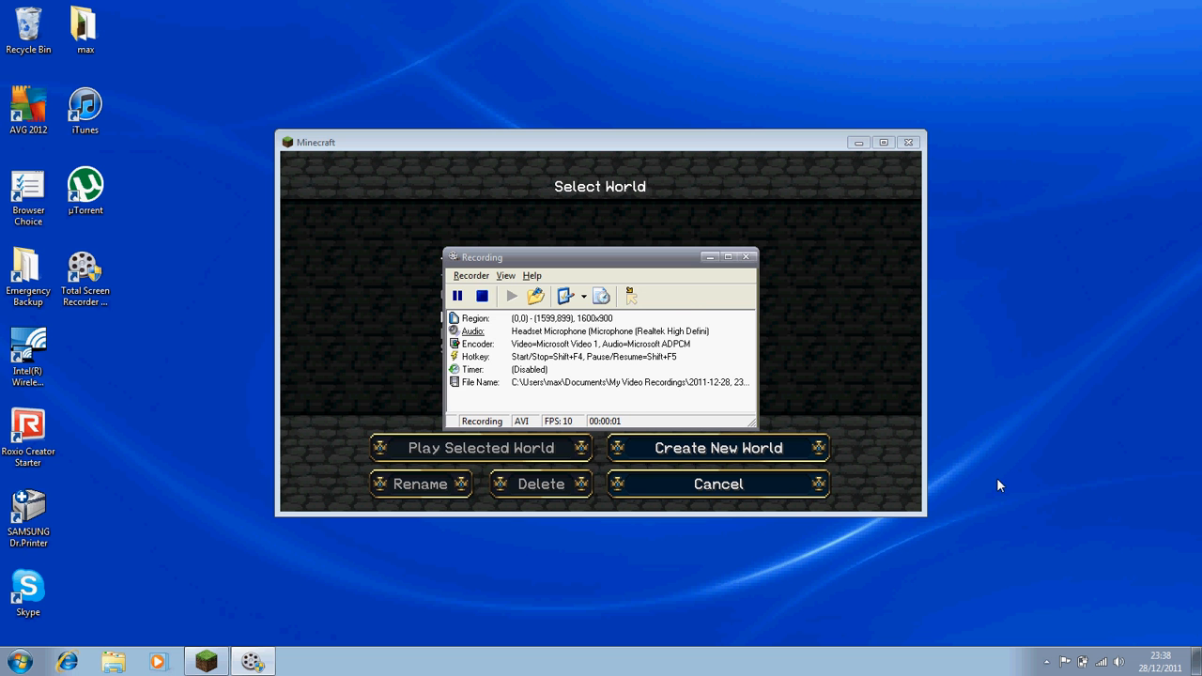
Step: Search %appdata% from the Start menu to reach the user's Roaming folder
left_click(745, 255)
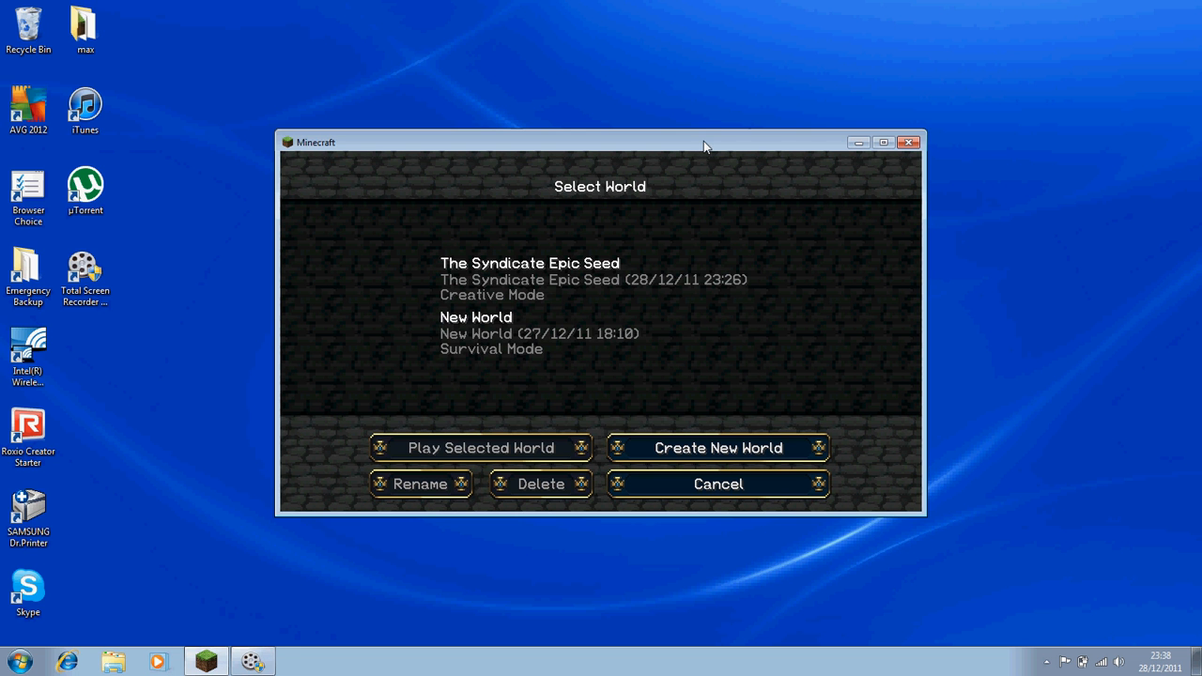
mouse_move(297, 376)
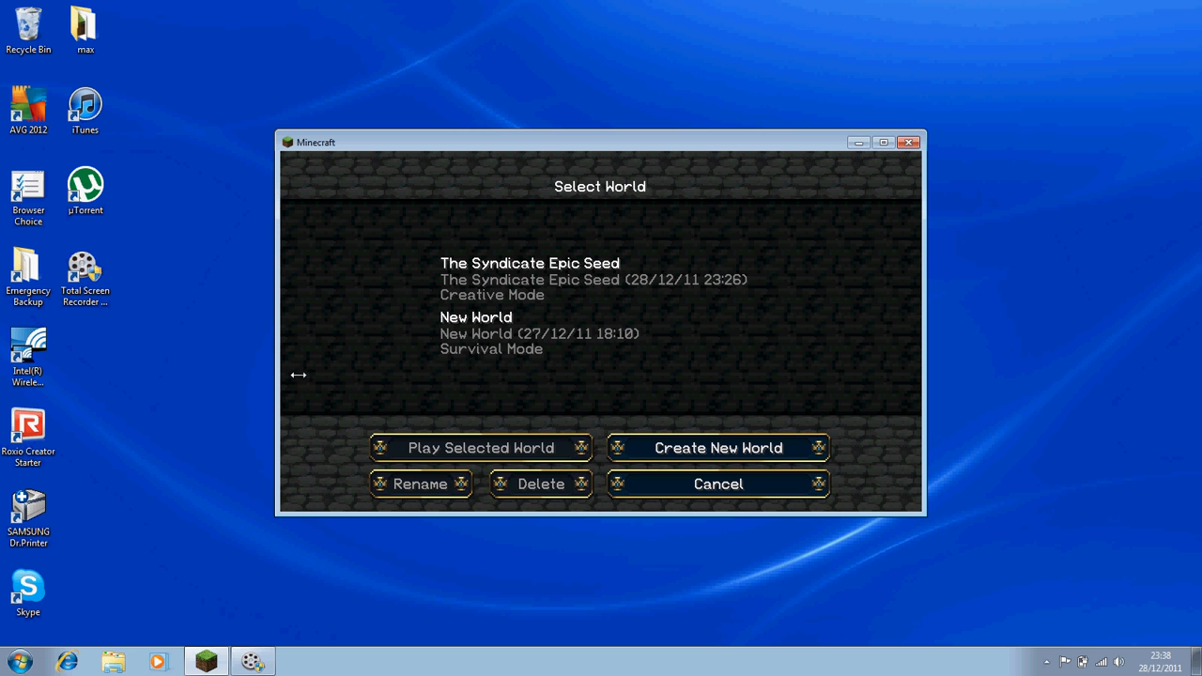
left_click(18, 661)
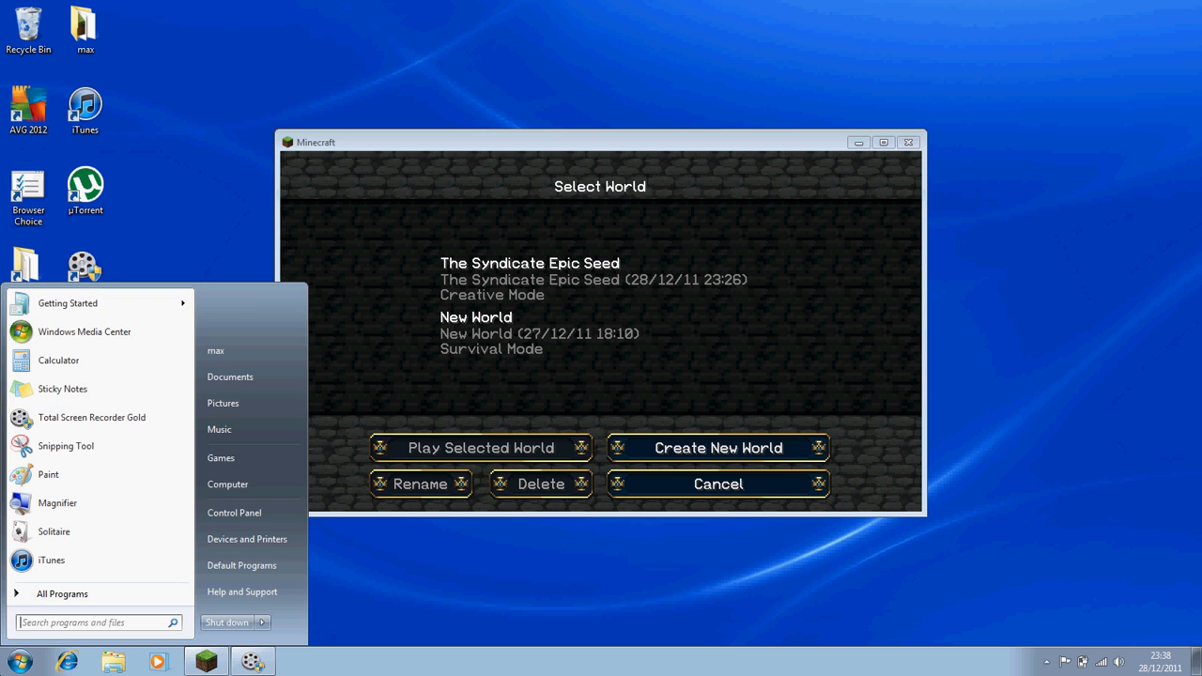
left_click(94, 621)
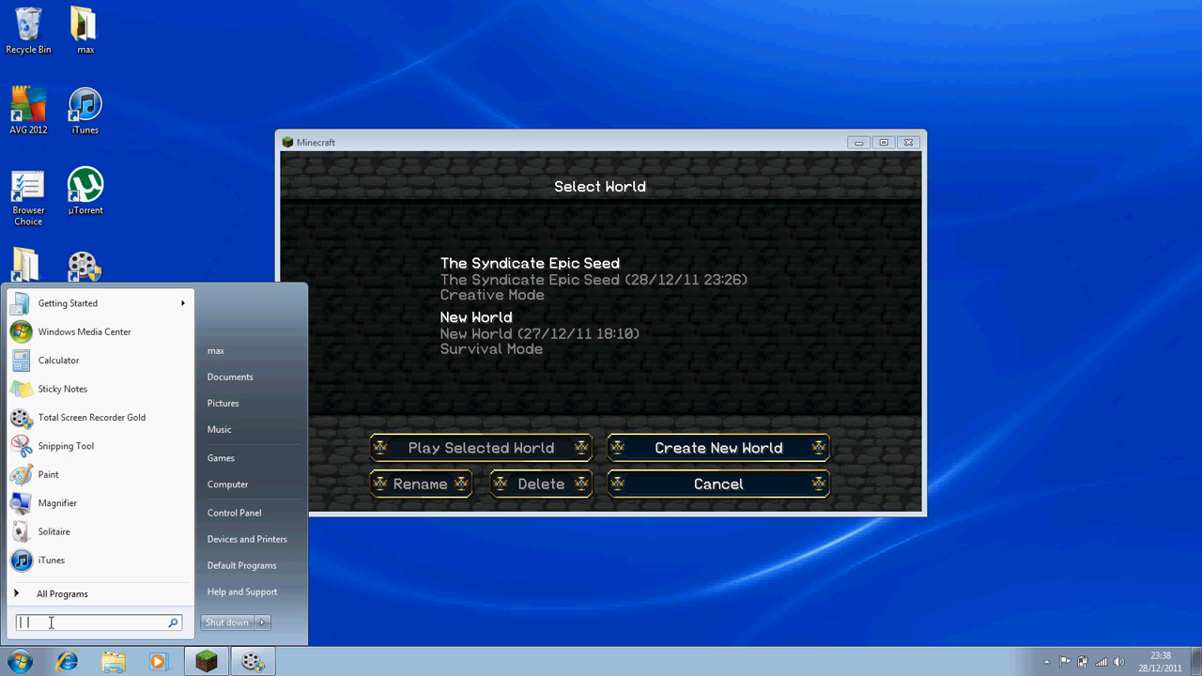
type("%")
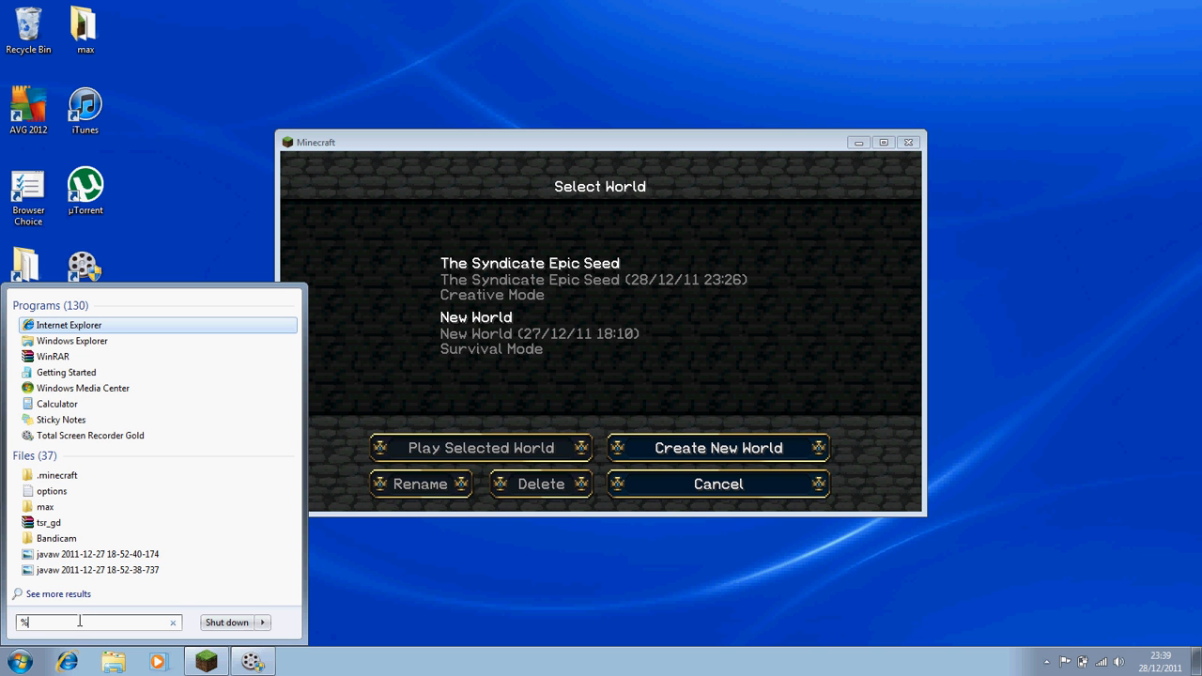
type("appdata")
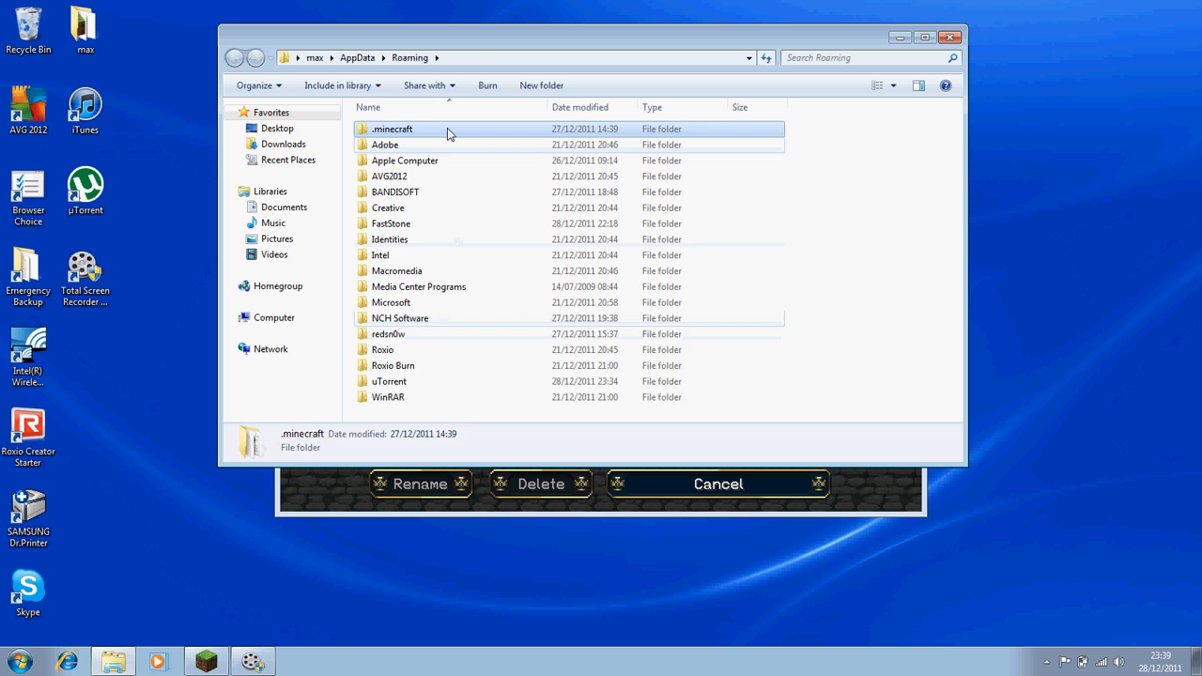
Step: Enter the .minecraft folder to see bin, mods, saves and the options file
double_click(390, 127)
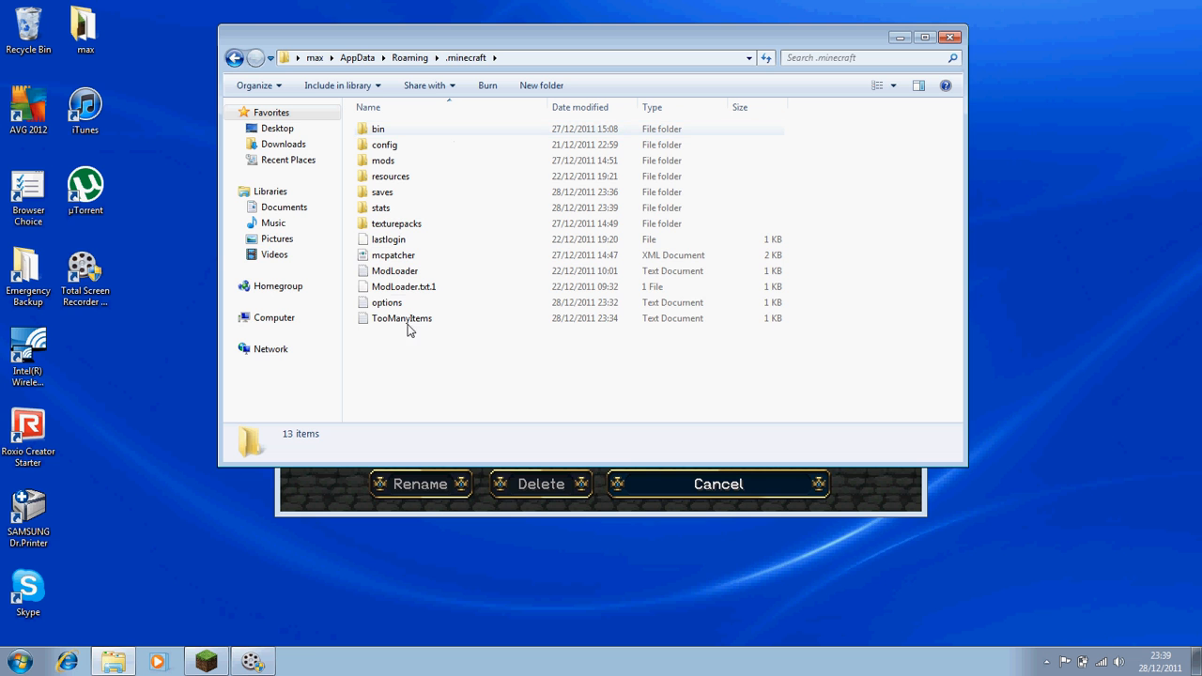
double_click(386, 302)
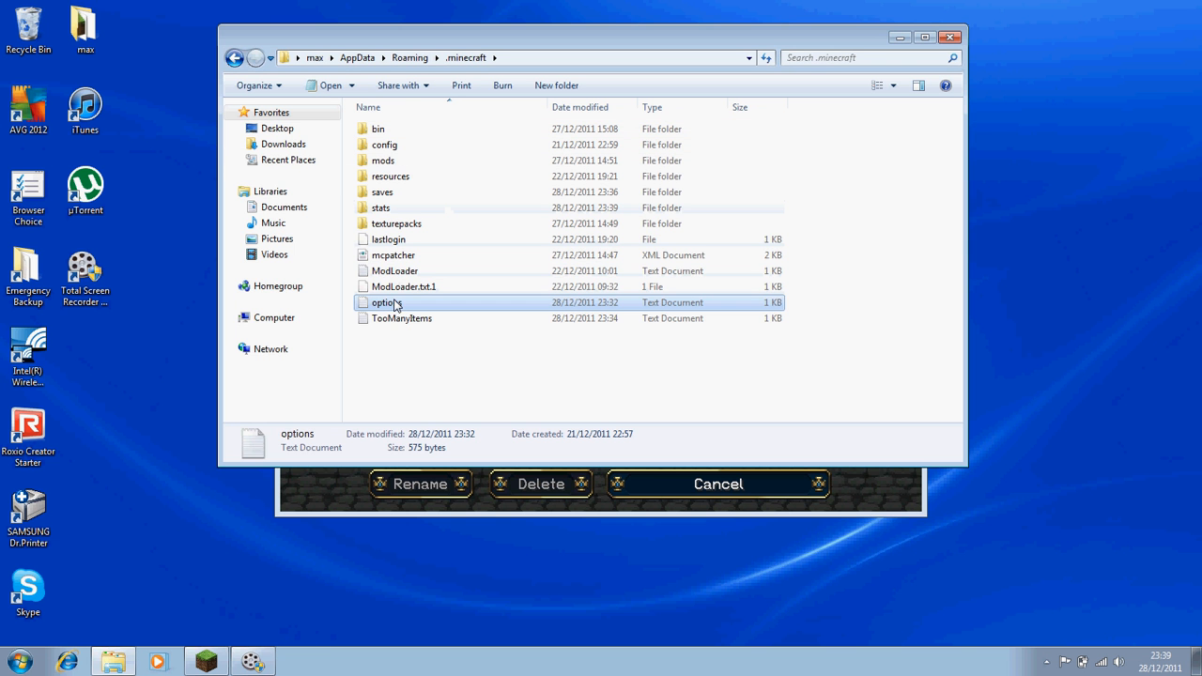
Step: Load options.txt in Notepad and select the fpsLimit value for editing
double_click(386, 300)
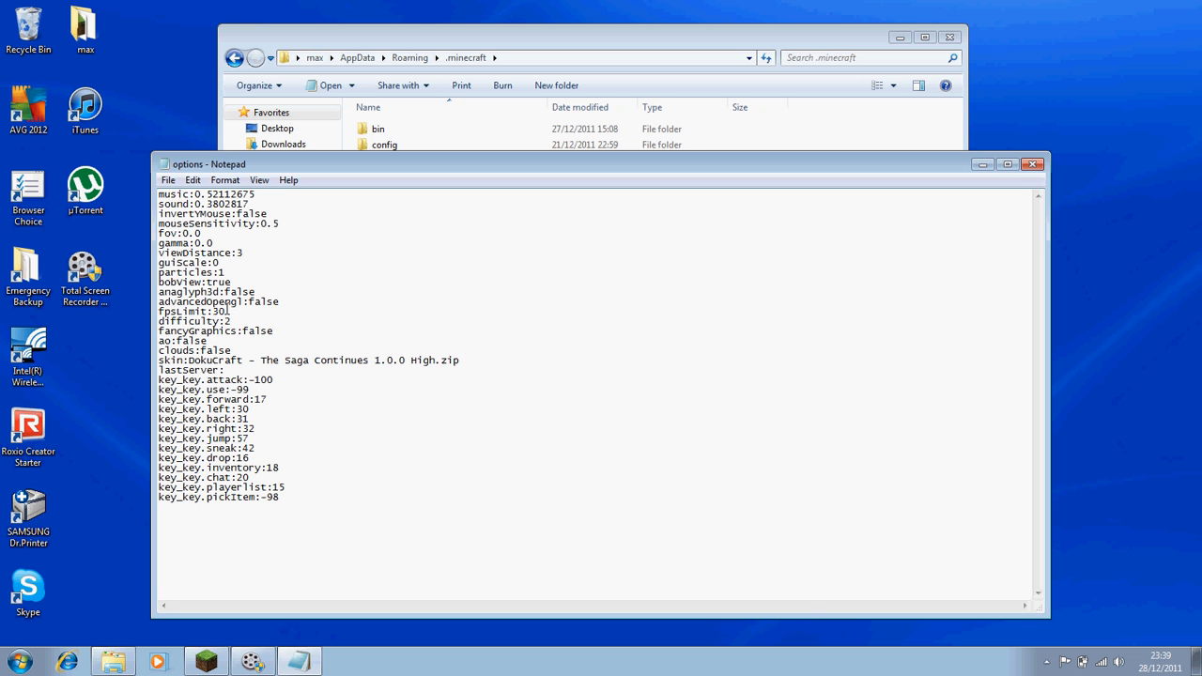
double_click(192, 312)
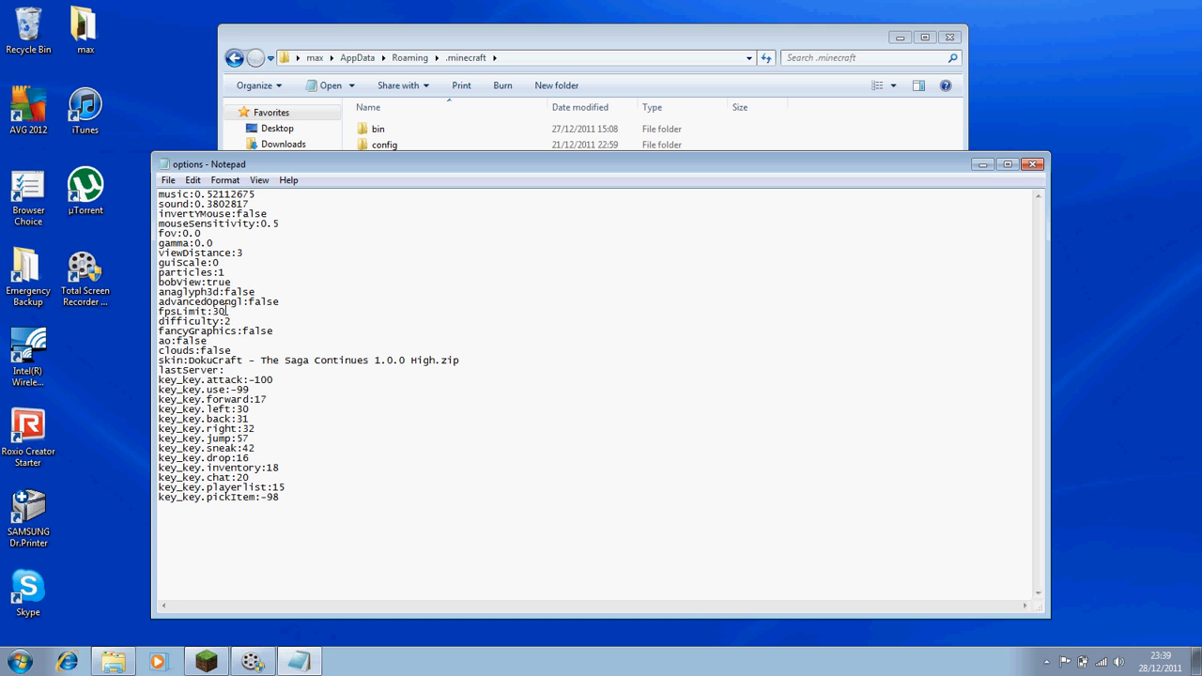
mouse_move(1102, 188)
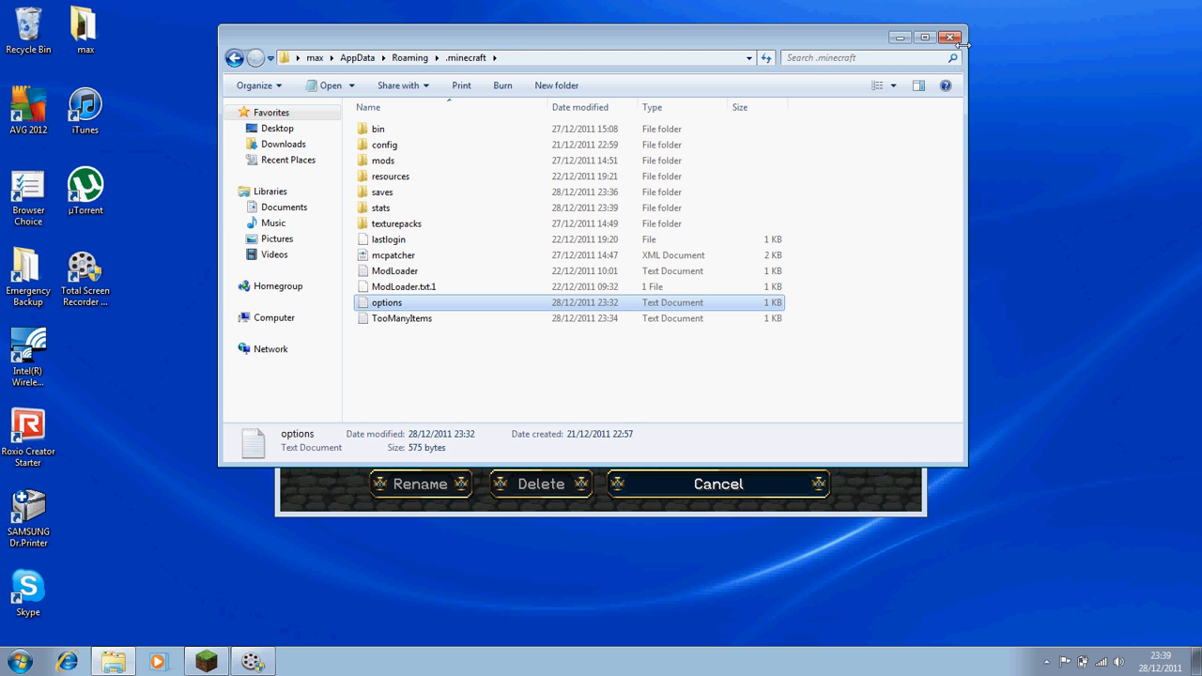
left_click(950, 38)
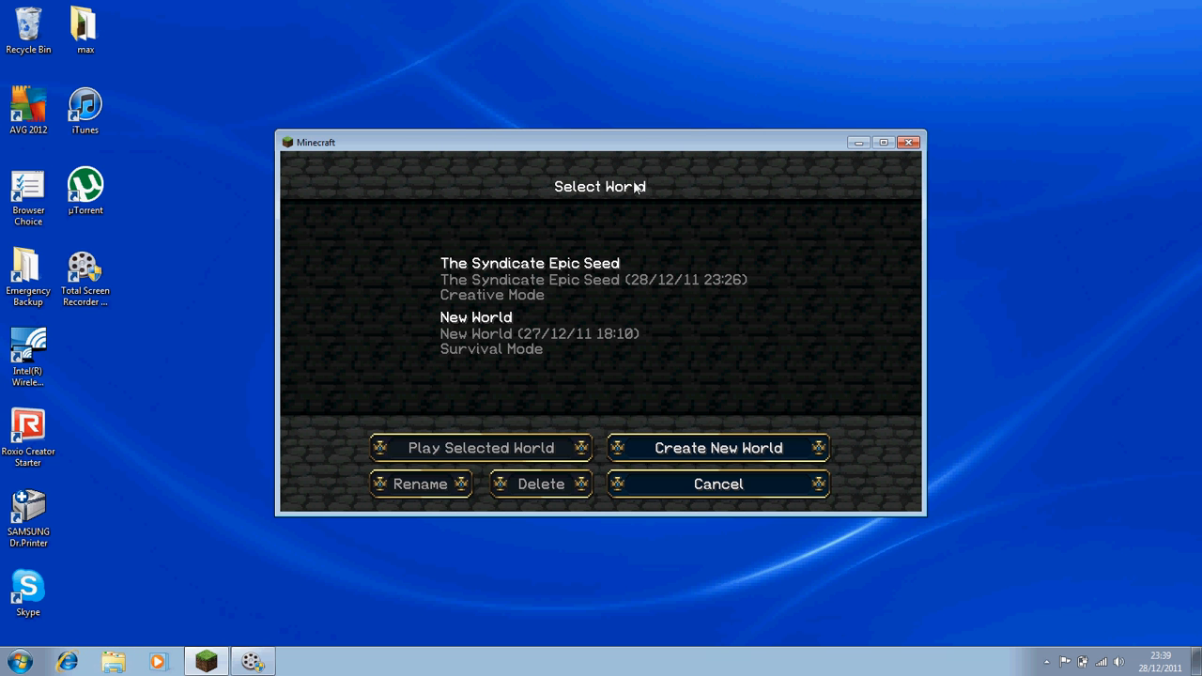
left_click(717, 446)
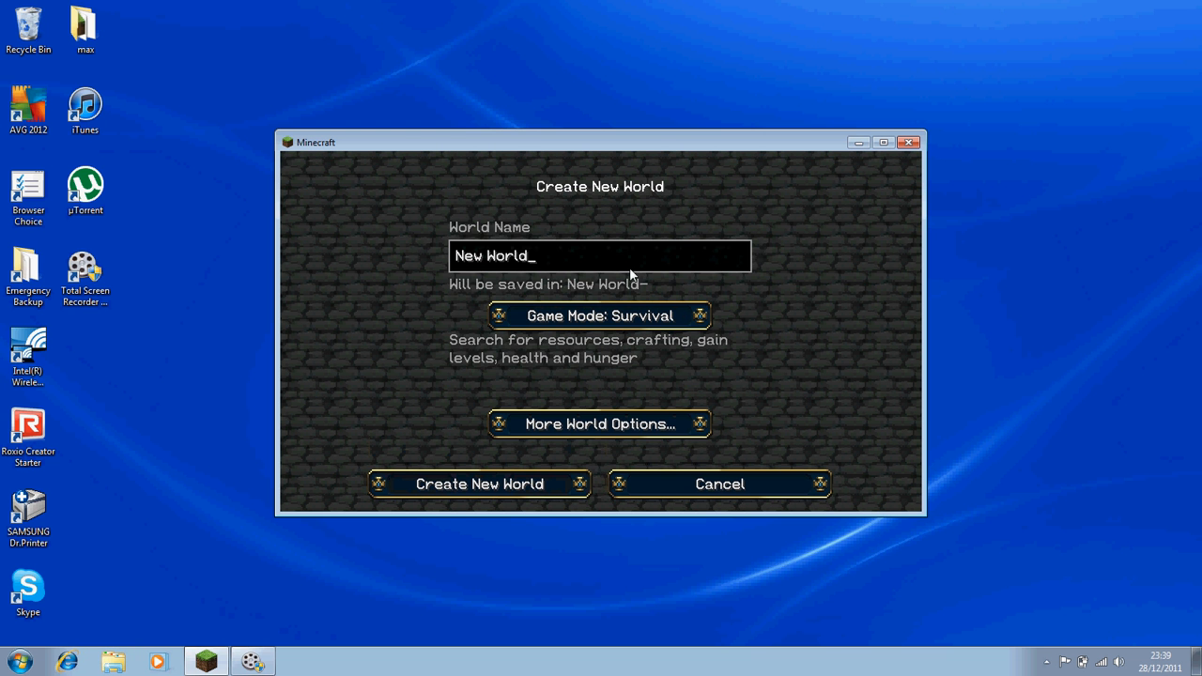
key("BackSpace")
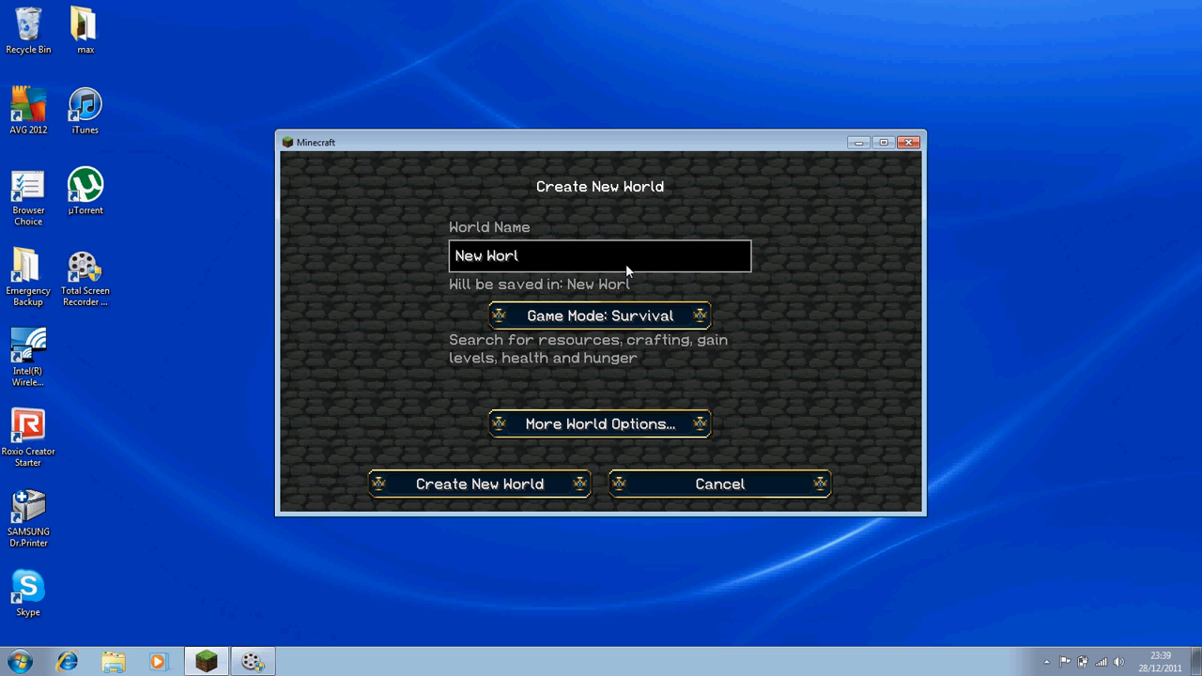
type("Test")
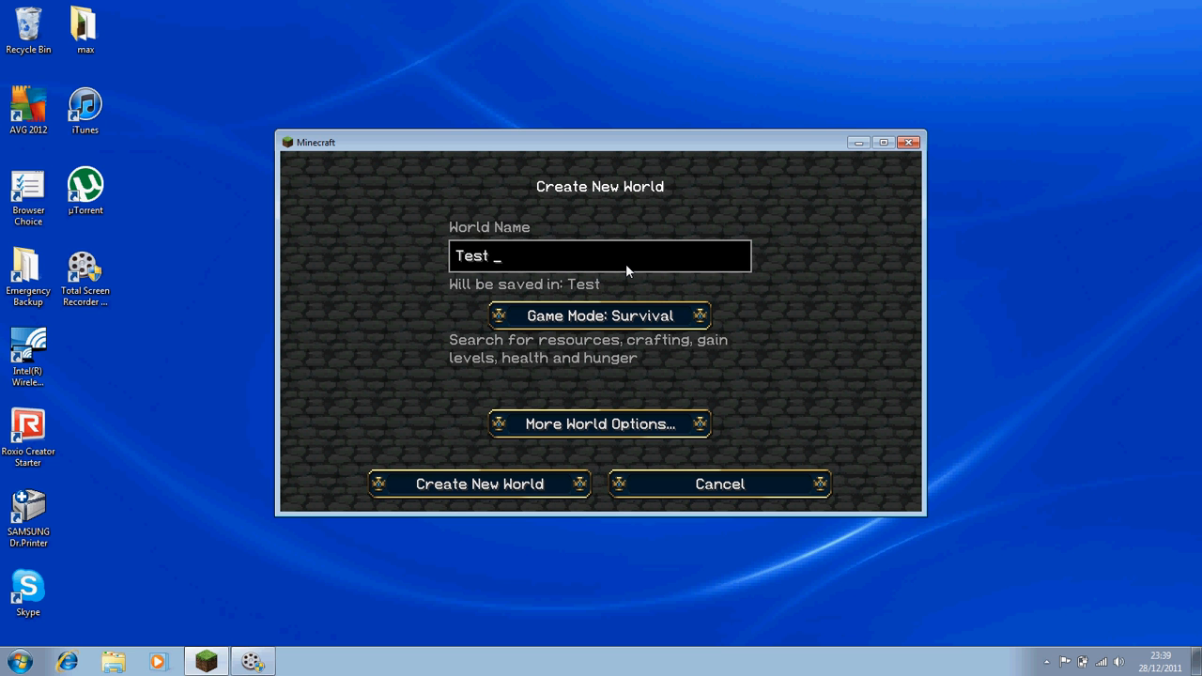
type("LaAA")
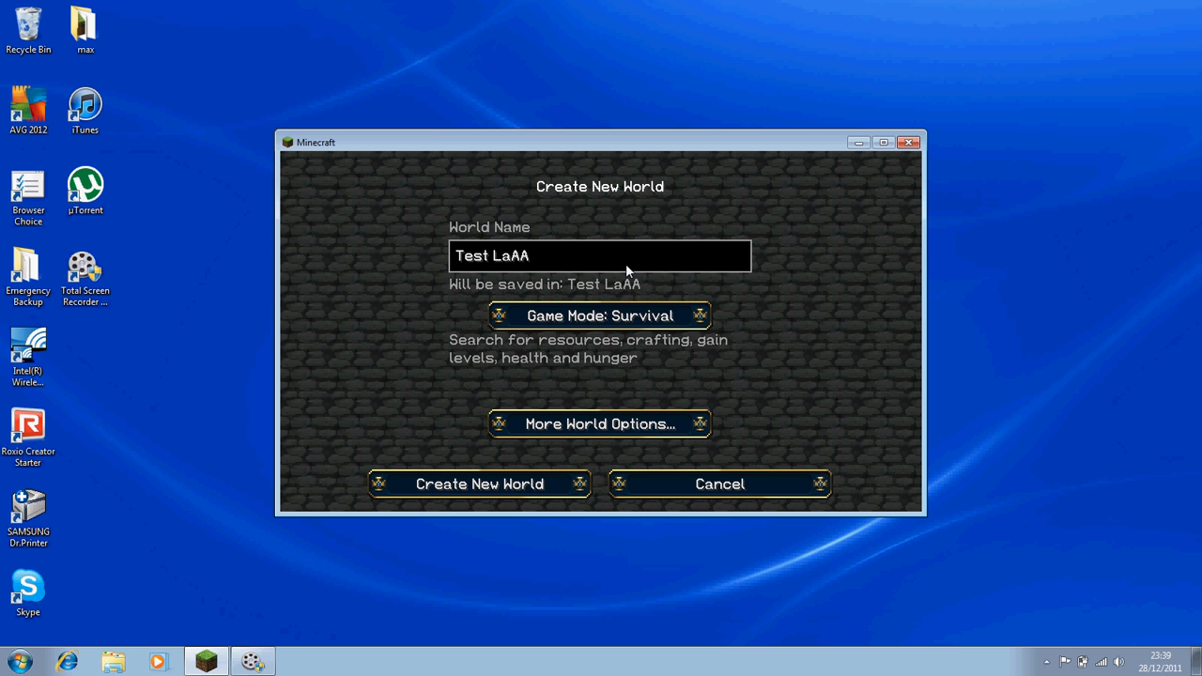
type("AAAG 12345678")
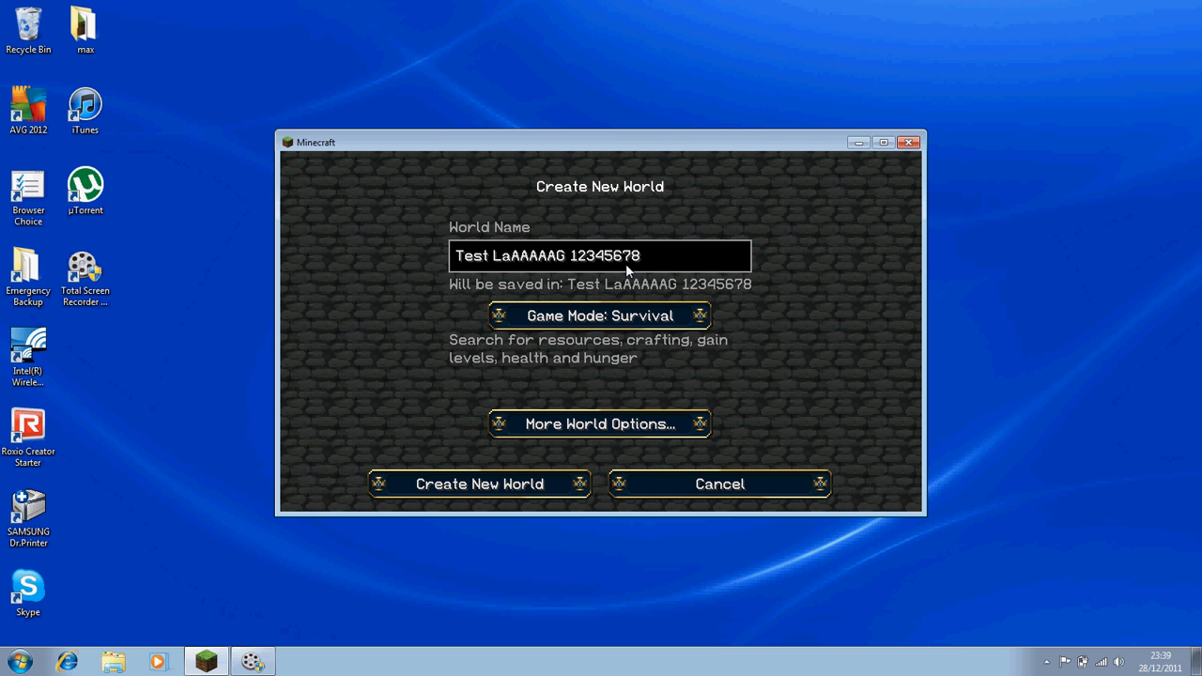
type("910")
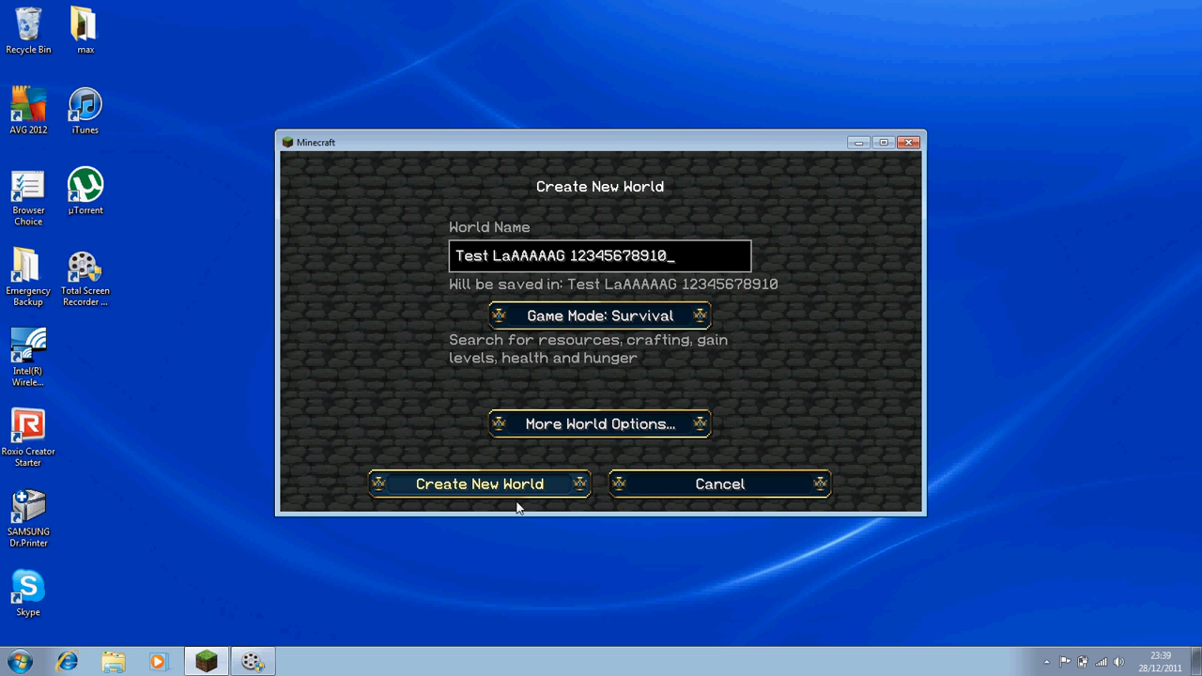
Step: Set the game mode to Hardcore and start generating the world
left_click(597, 315)
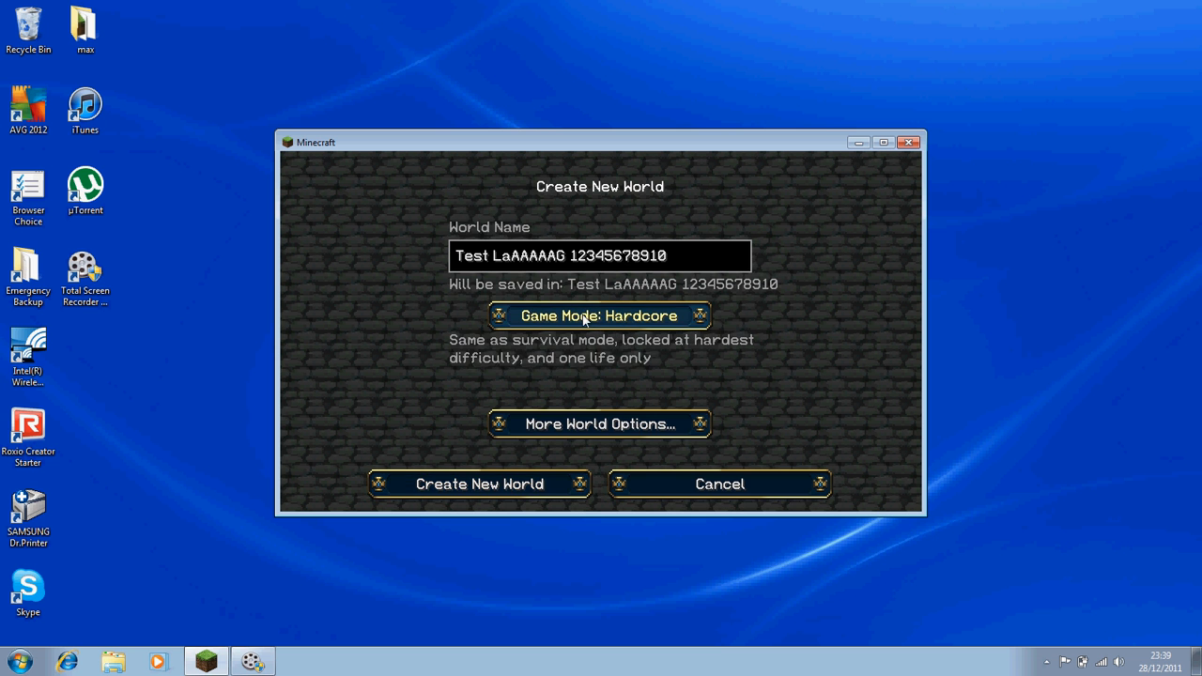
left_click(479, 484)
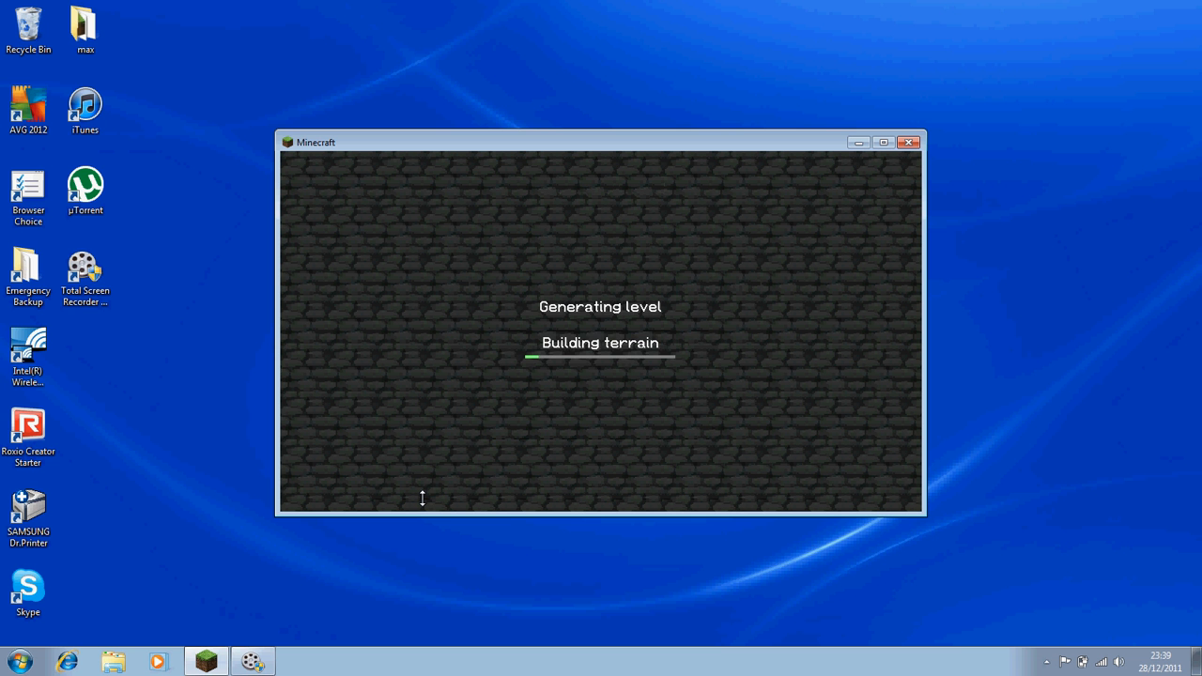